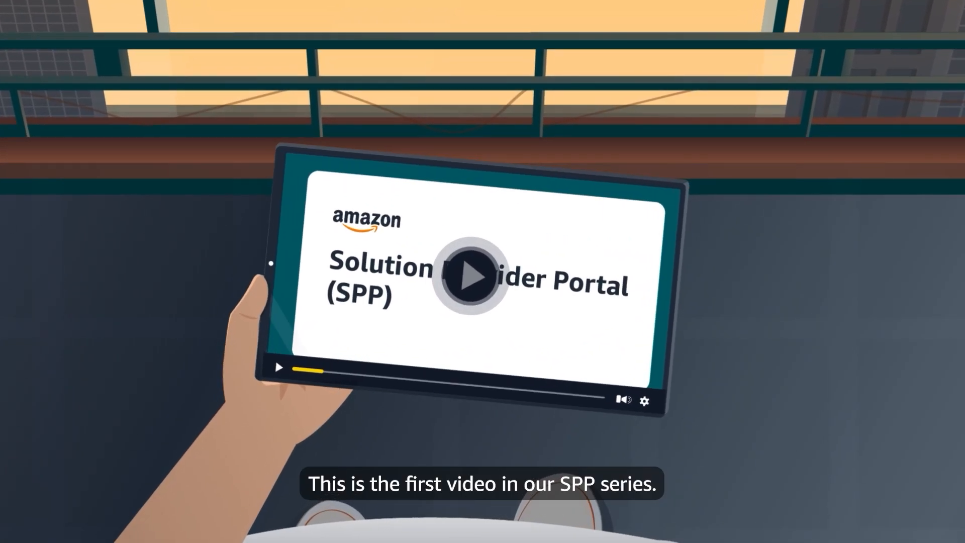
- Reach the Amazon sign-in page for the Solution Provider Portal with the account field filled
click(471, 274)
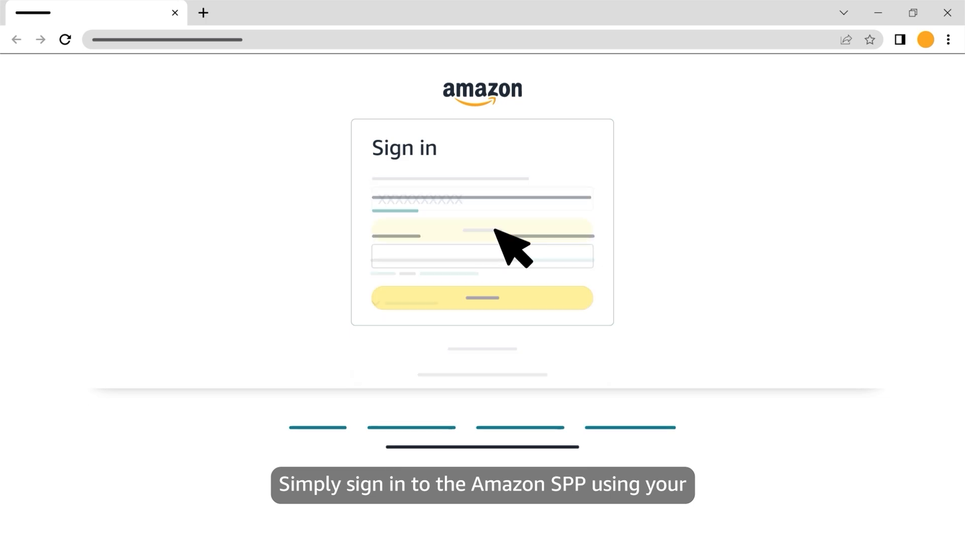
- Sign in with the password and go to Manage API Calls to view the usage summary for three apps
text(********)
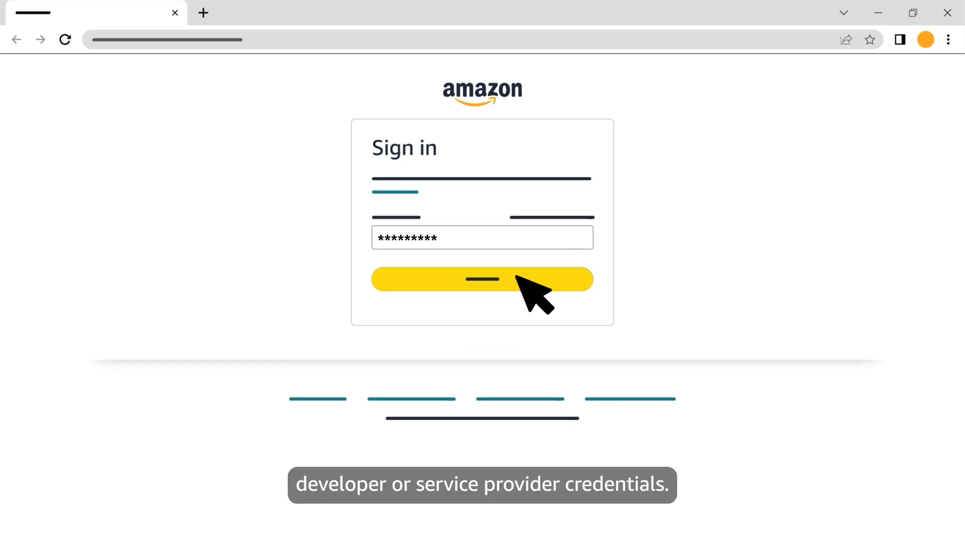
click(481, 279)
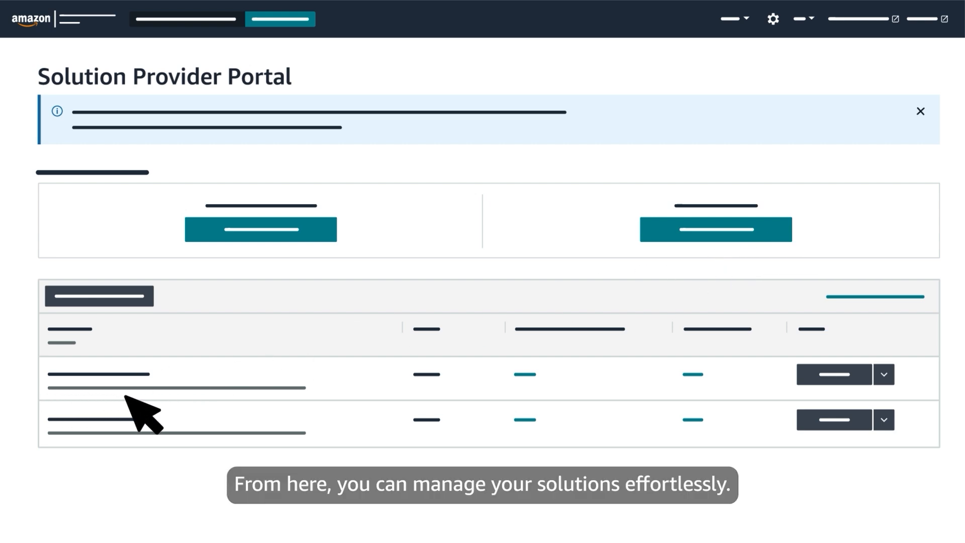
mouse_move(856, 421)
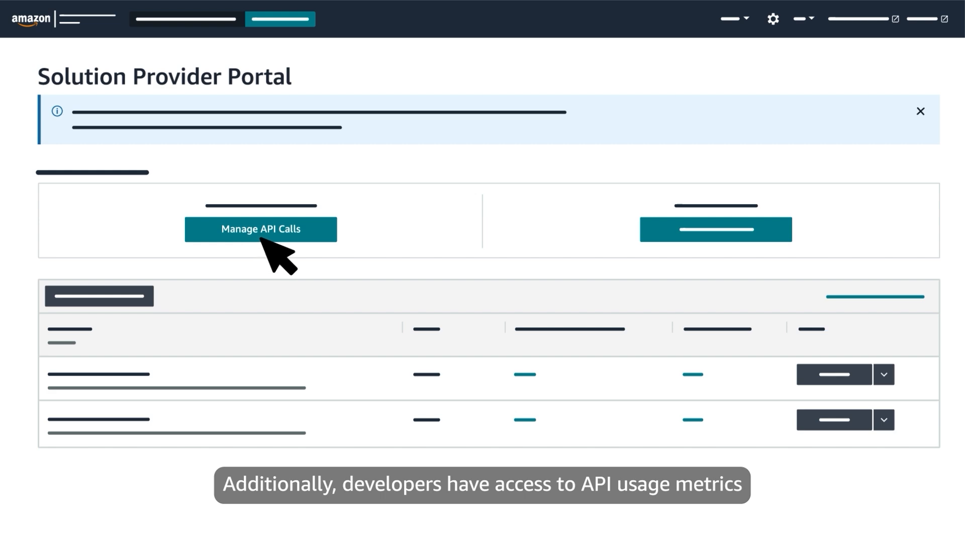
click(260, 229)
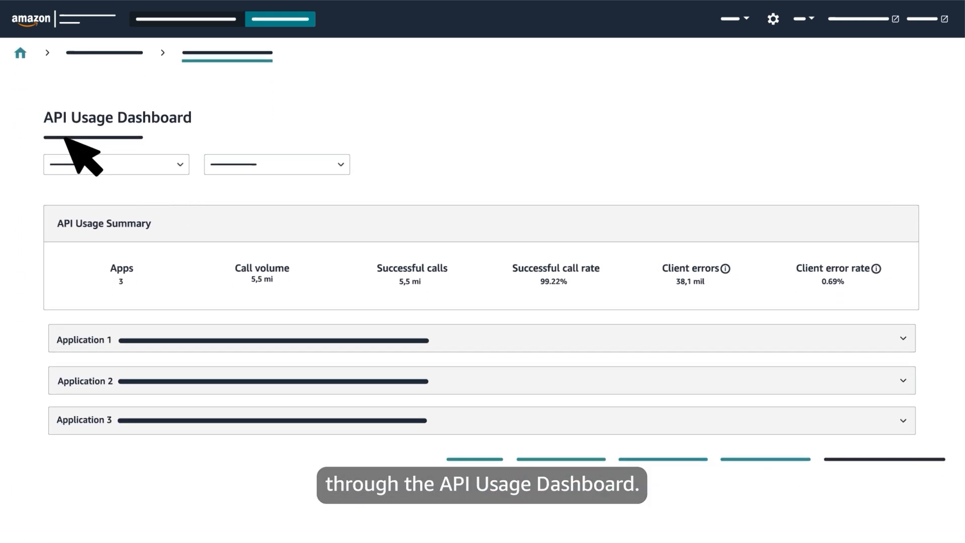
mouse_move(142, 142)
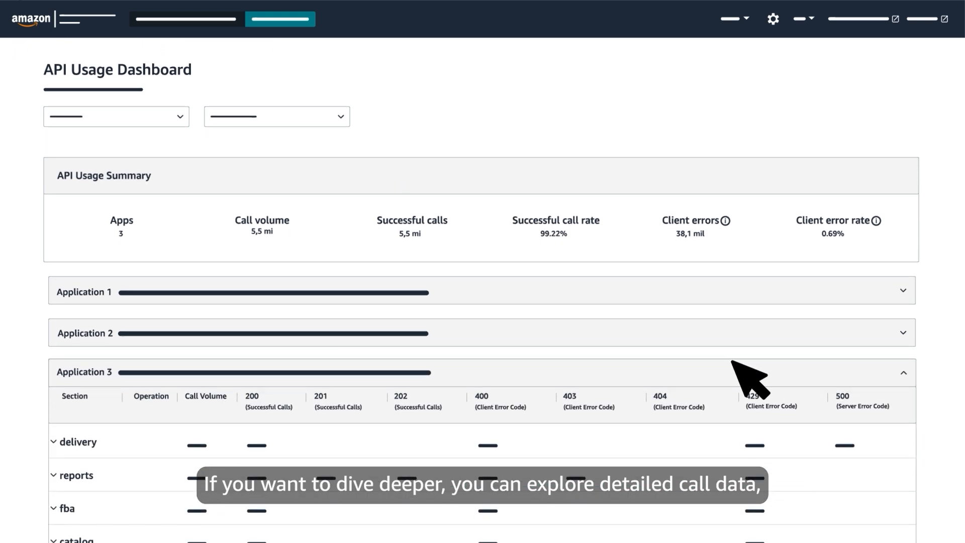
- Scroll through Application 3's per-section call breakdown by response code
scroll(down, 3)
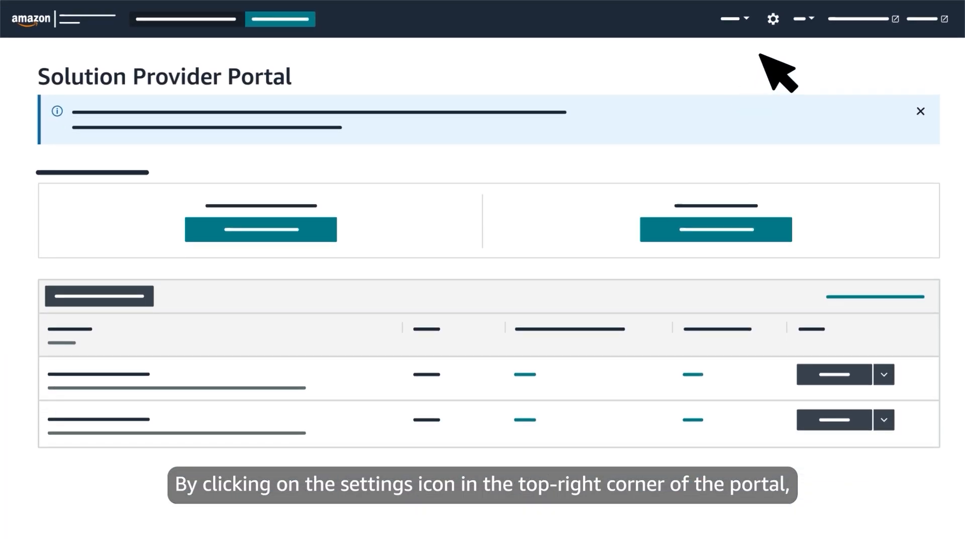
- Navigate from the settings gear to the User Permissions page
click(773, 18)
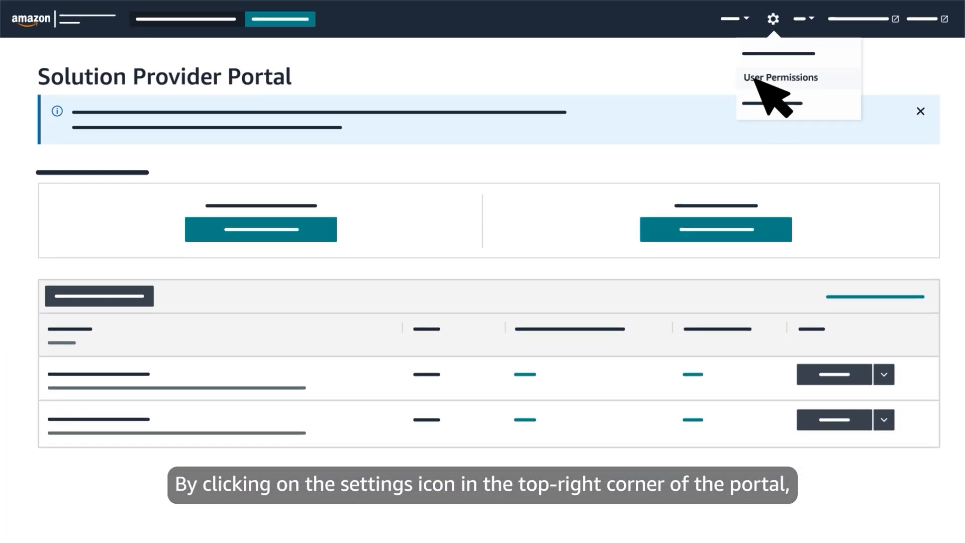
click(780, 77)
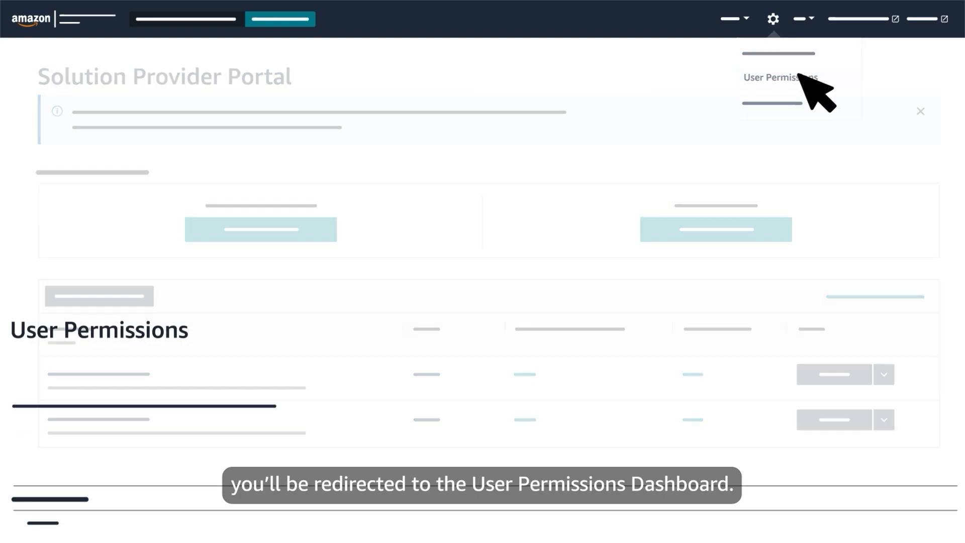
click(780, 77)
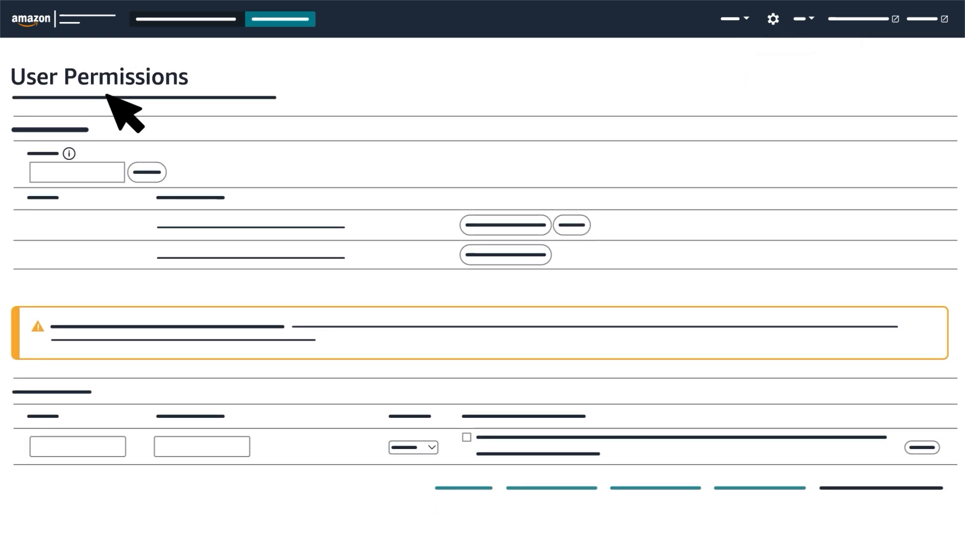
text(QWR)
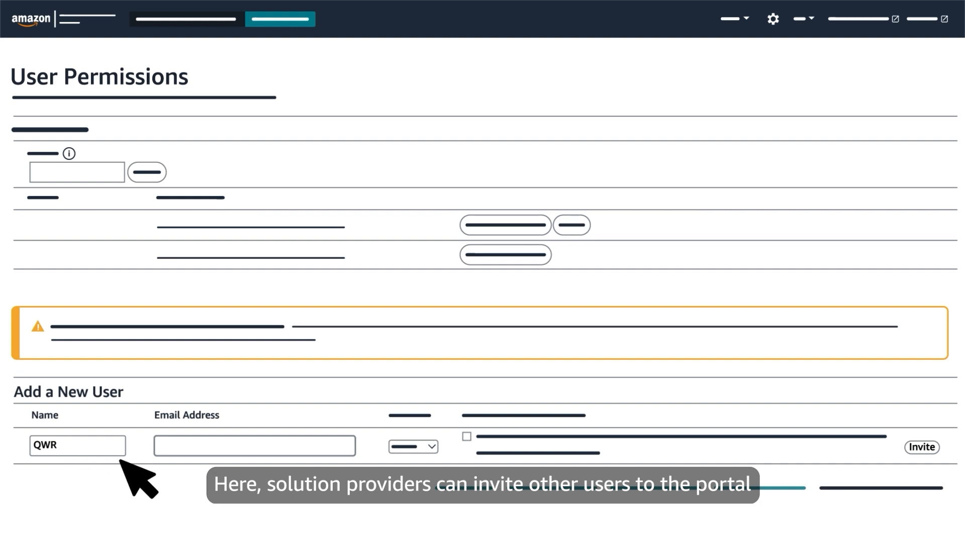
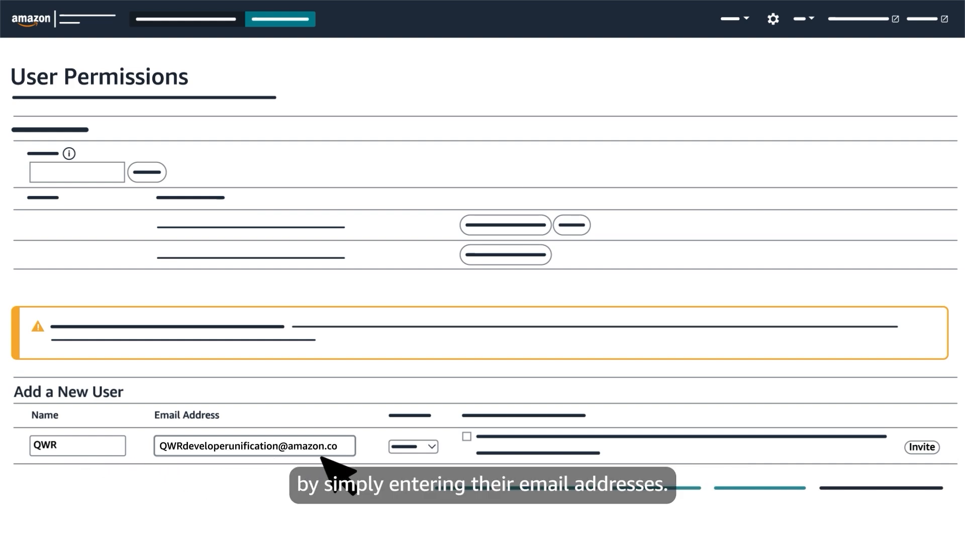
click(921, 446)
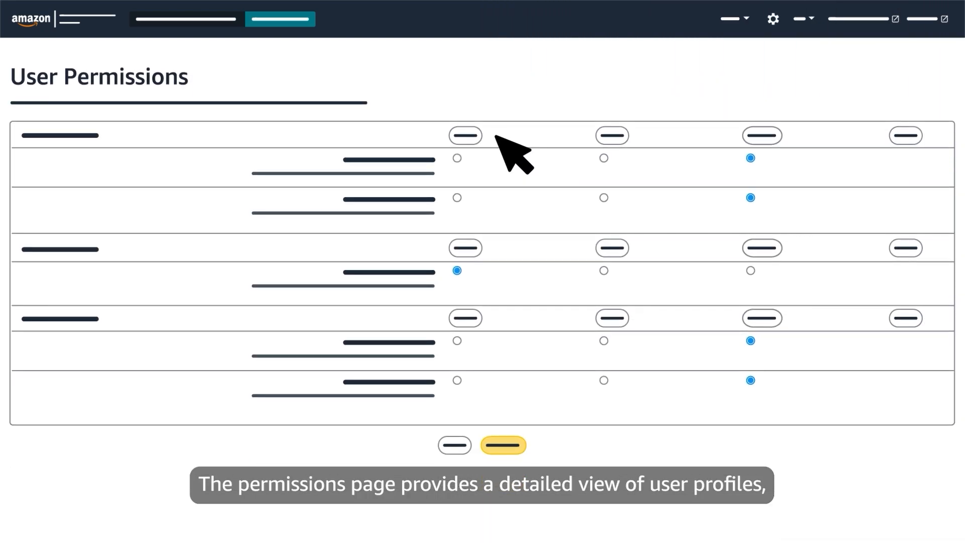
mouse_move(531, 345)
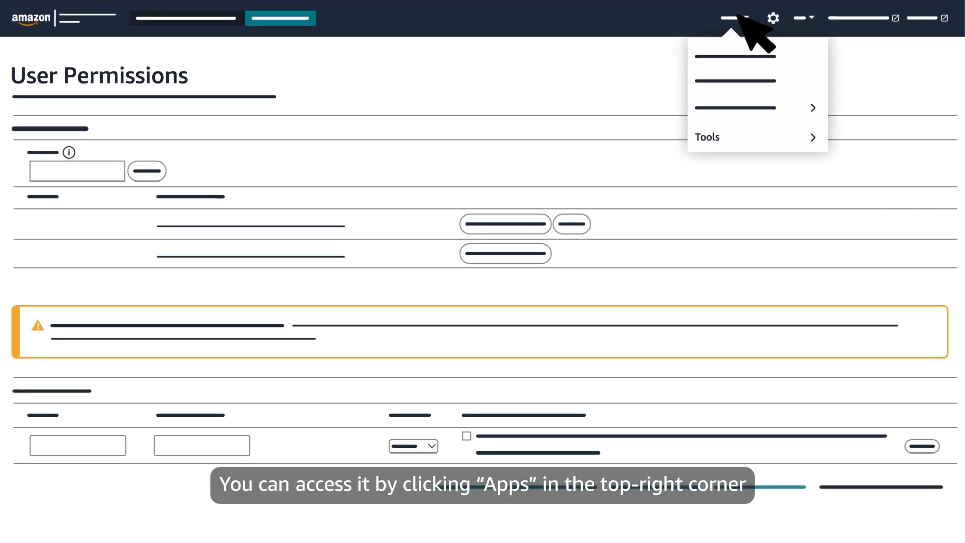
mouse_move(745, 142)
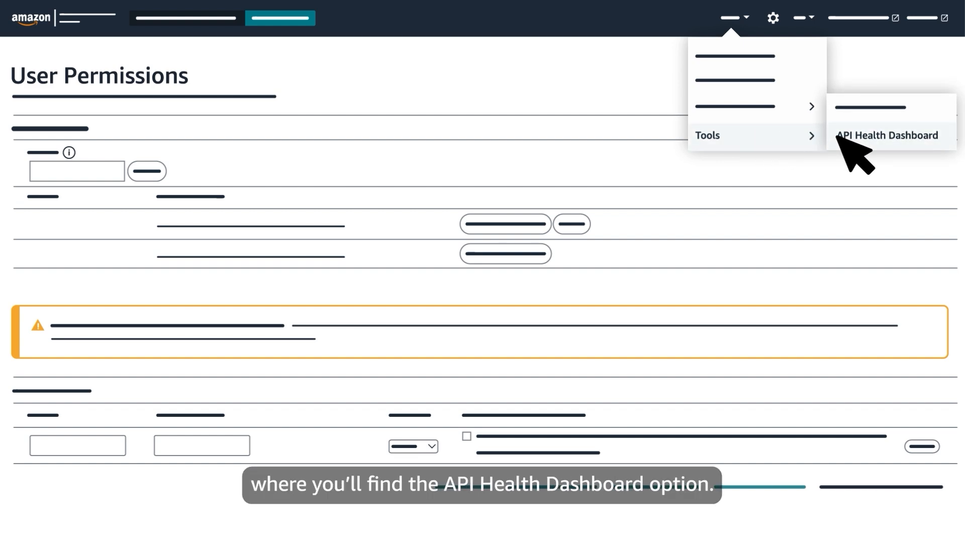
mouse_move(942, 154)
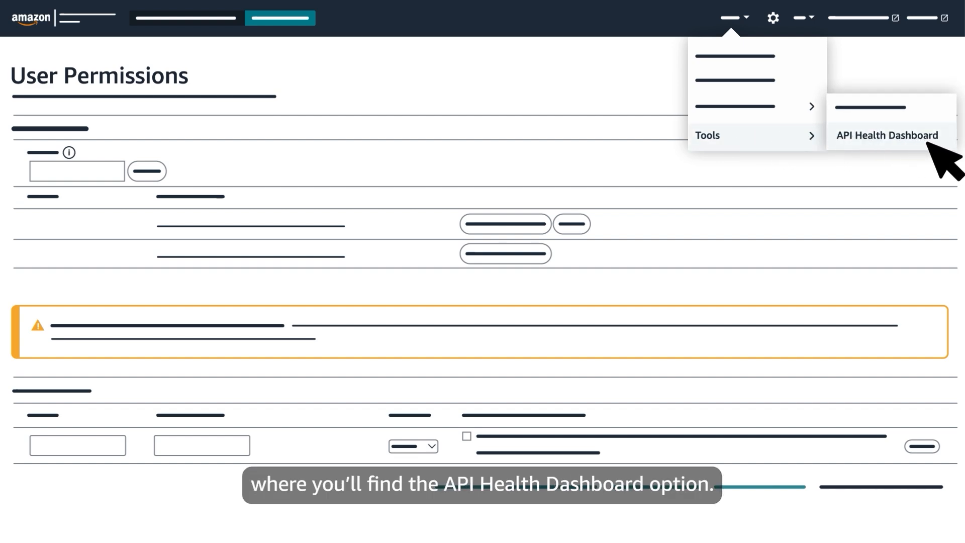
- Select API Health Dashboard from the Apps menu's Tools submenu
click(887, 134)
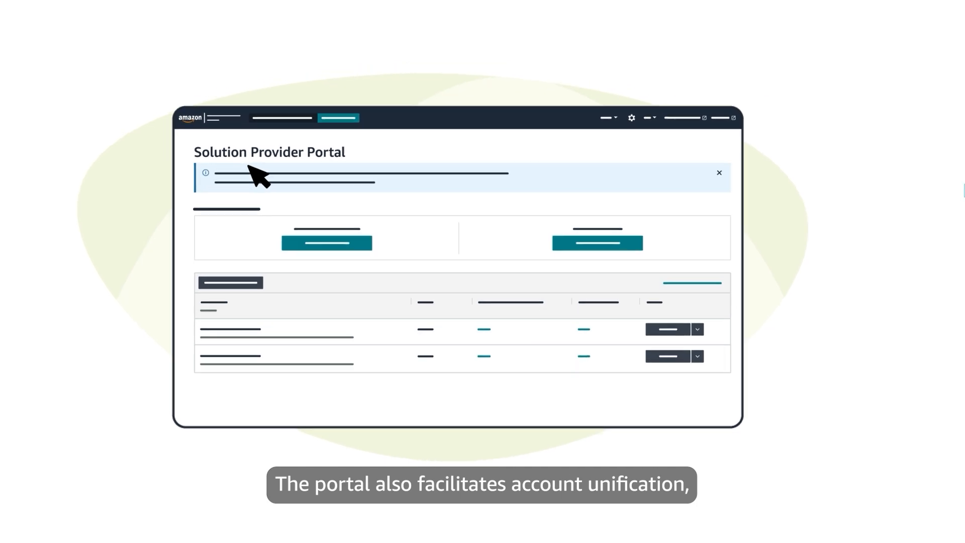